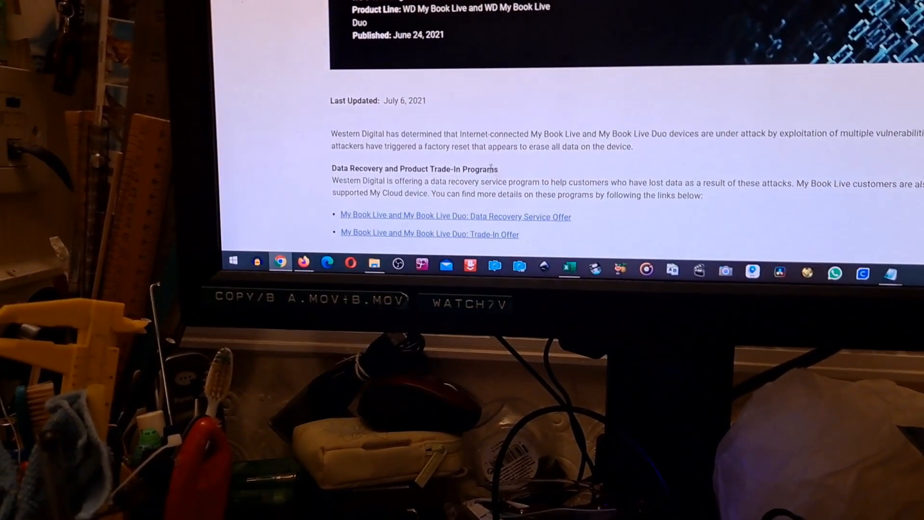
scroll("down", 3)
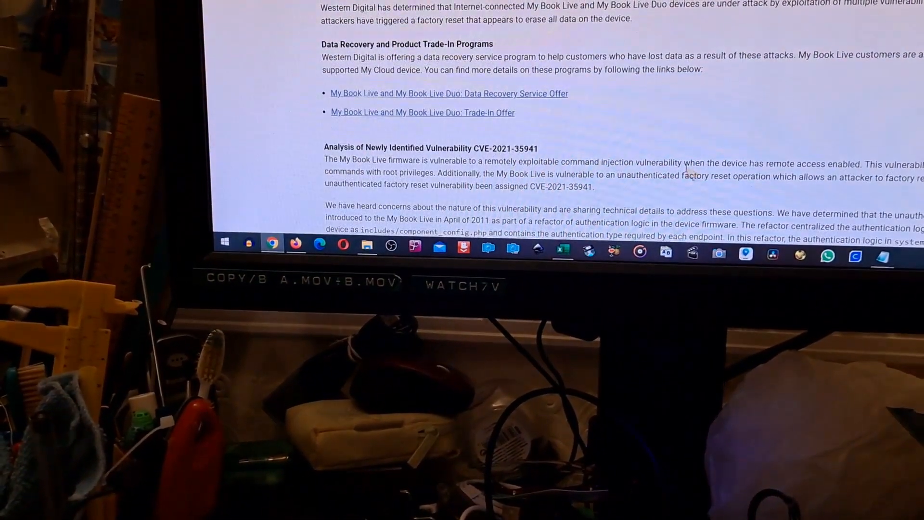
scroll("down", 3)
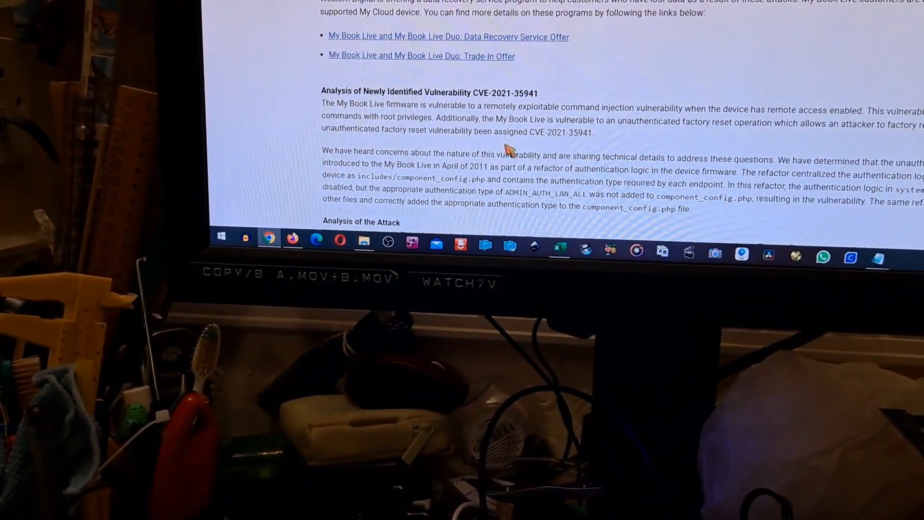
scroll("up", 3)
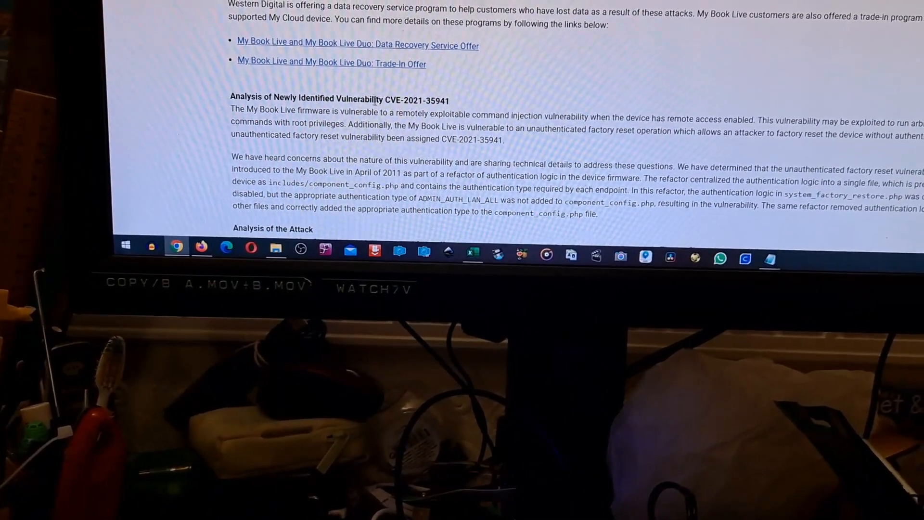
scroll("down", 3)
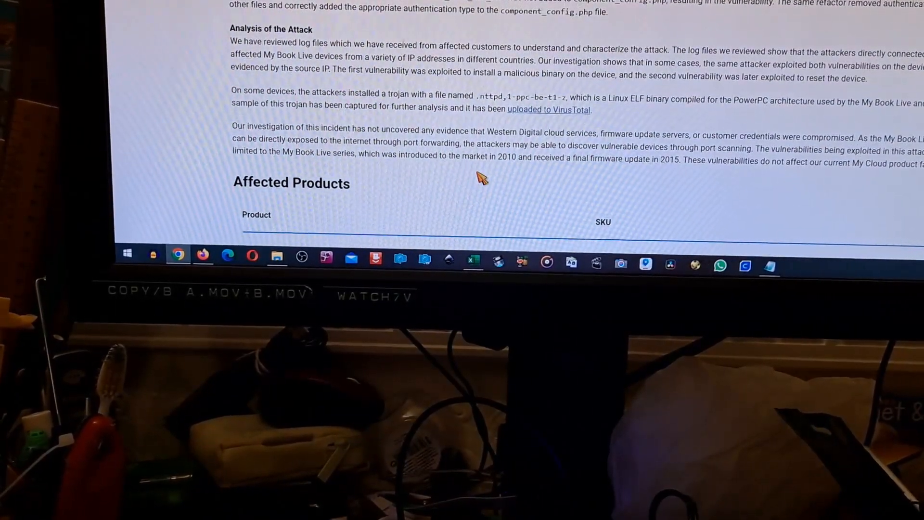
scroll("up", 3)
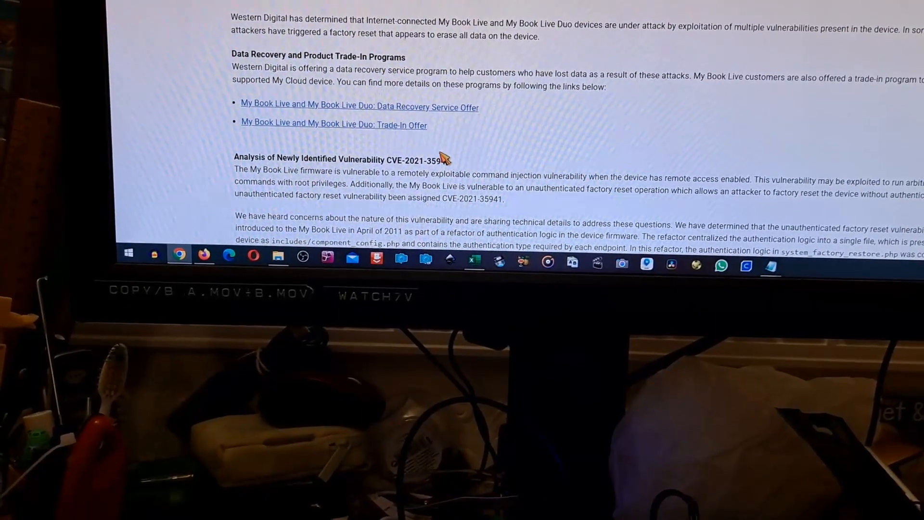
scroll("down", 3)
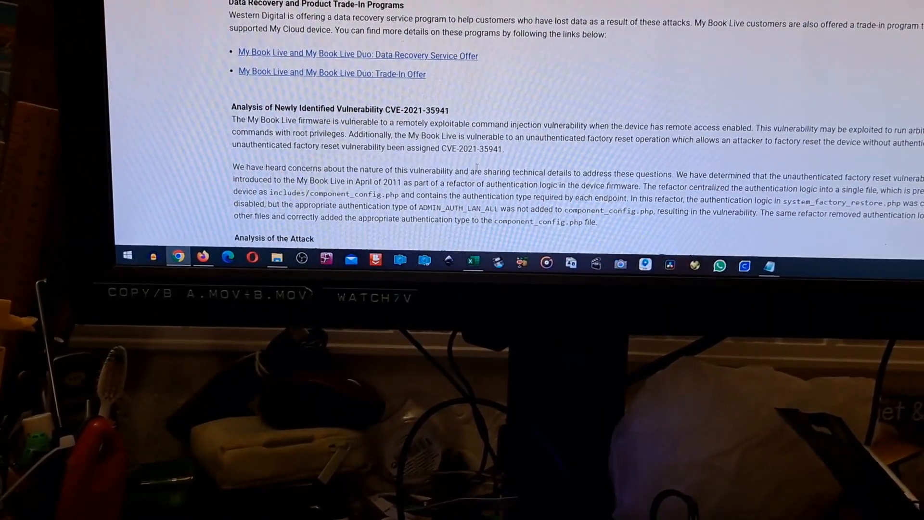
scroll("down", 3)
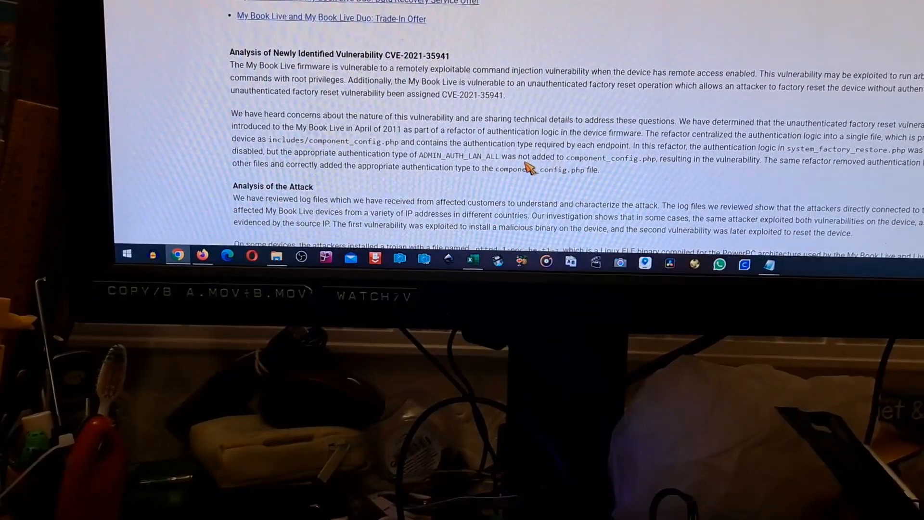
scroll("down", 3)
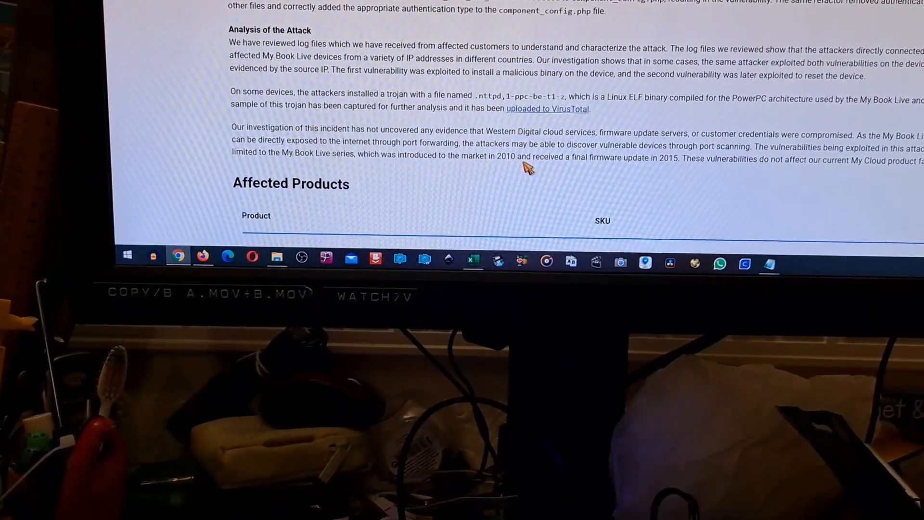
scroll("down", 3)
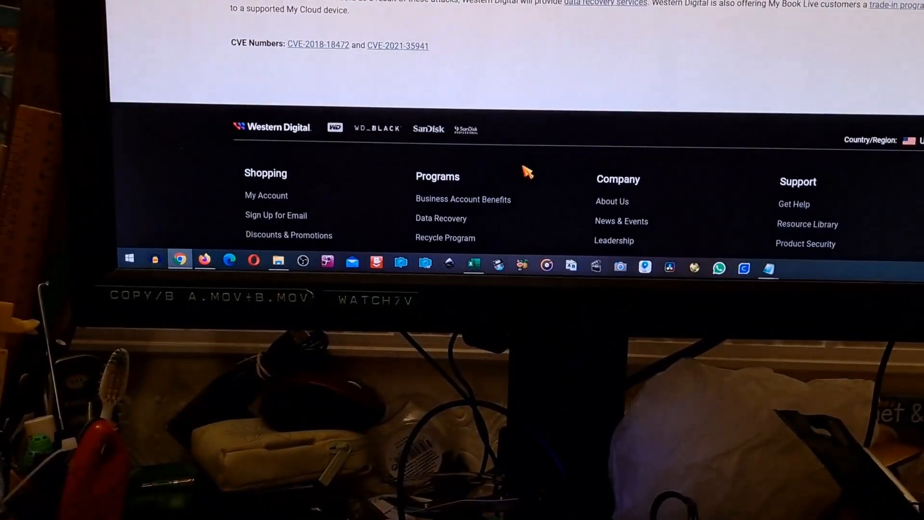
scroll("up", 3)
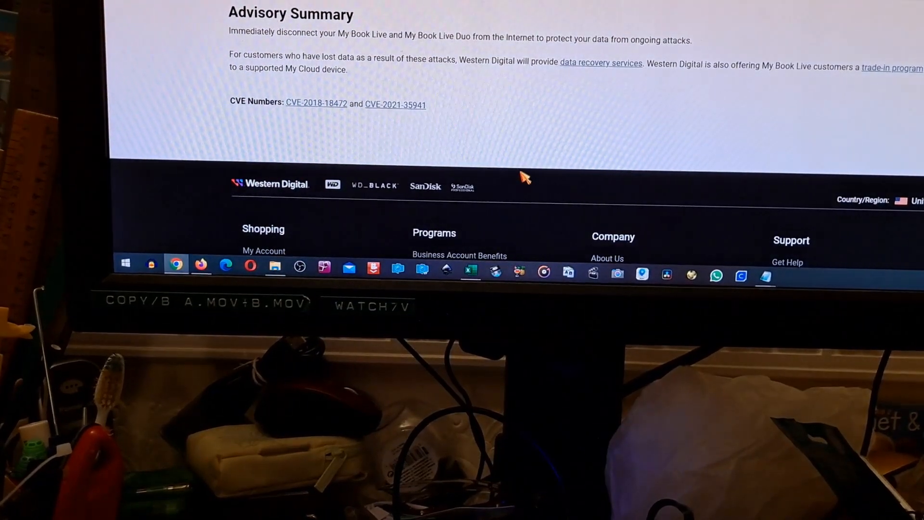
scroll("up", 3)
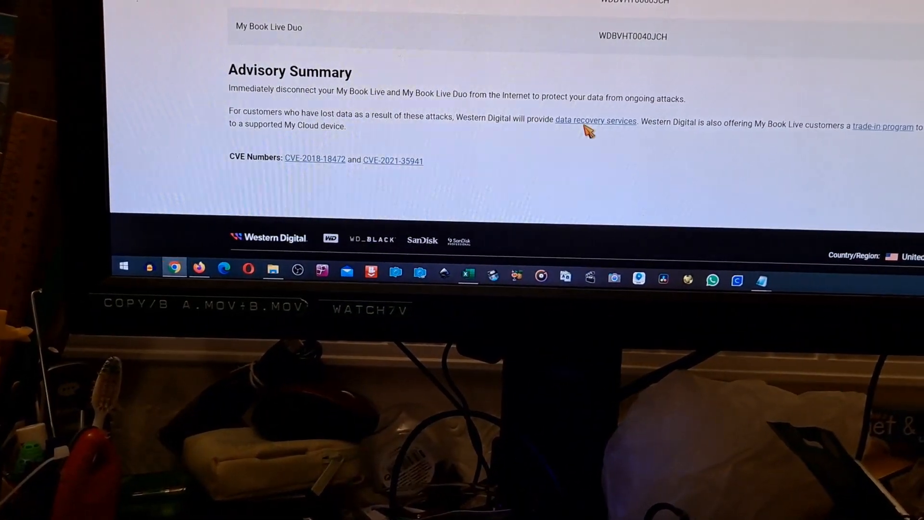
mouse_move(593, 121)
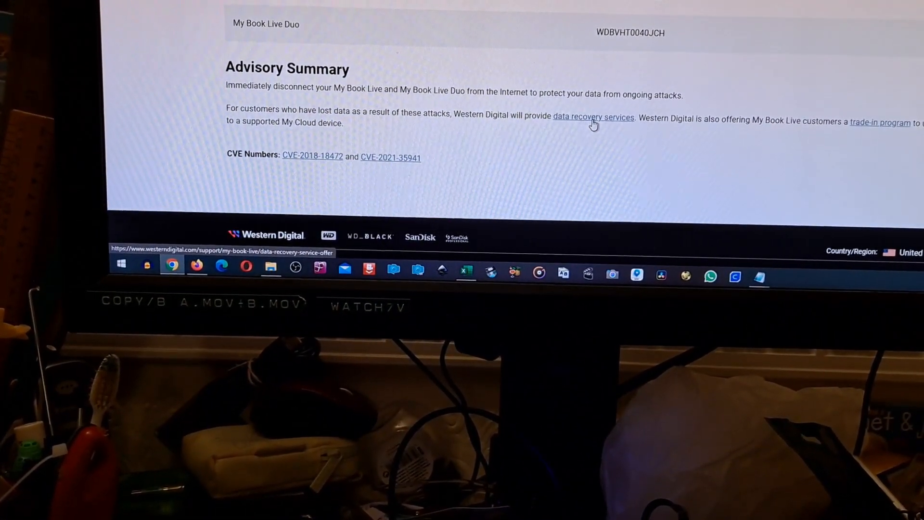
mouse_move(882, 116)
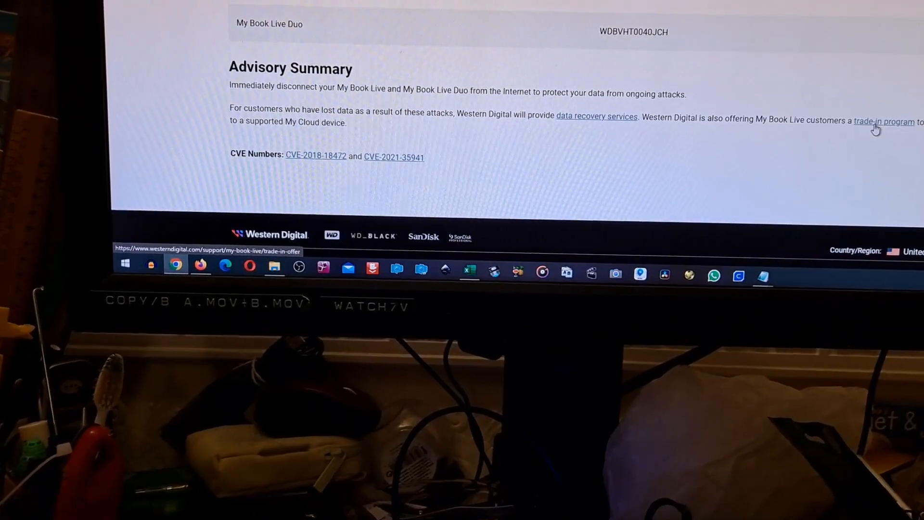
scroll("up", 3)
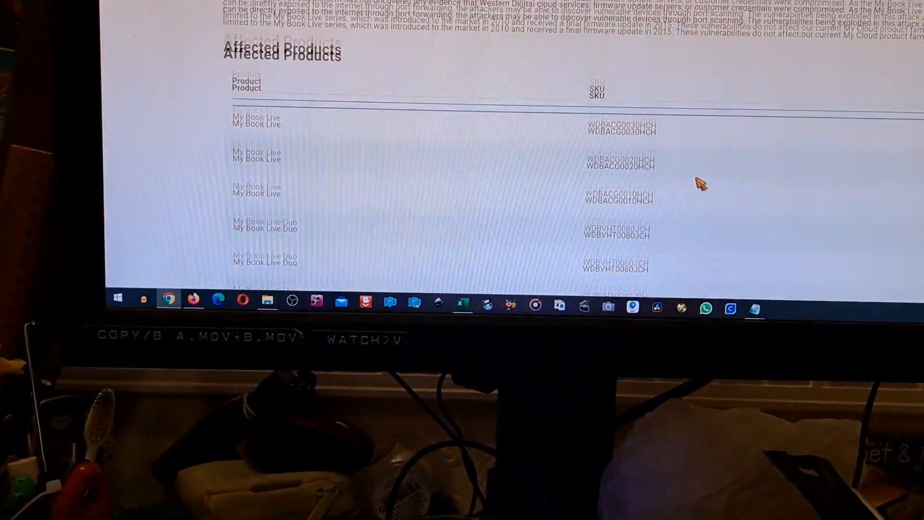
scroll("up", 3)
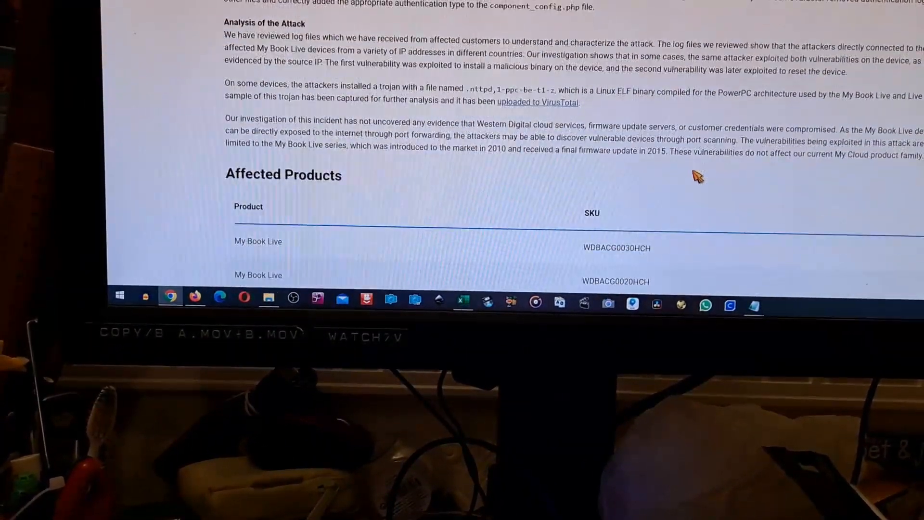
scroll("up", 3)
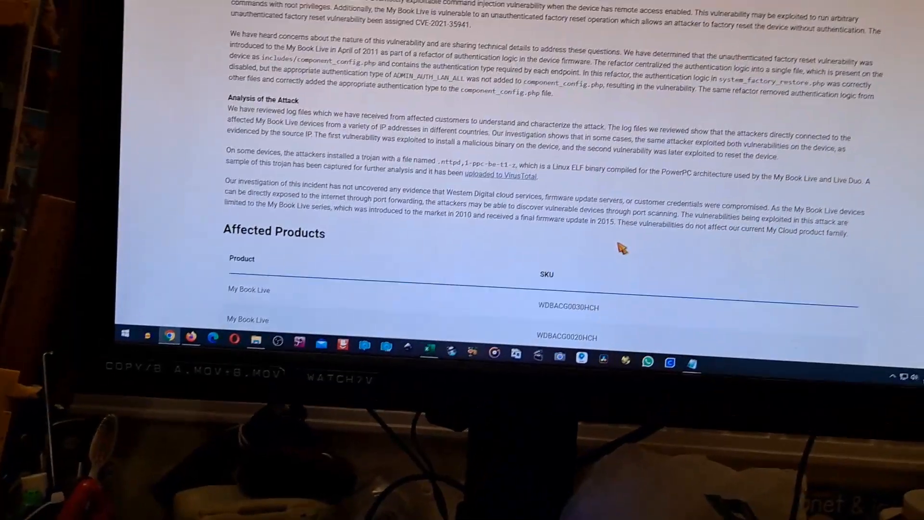
scroll("up", 3)
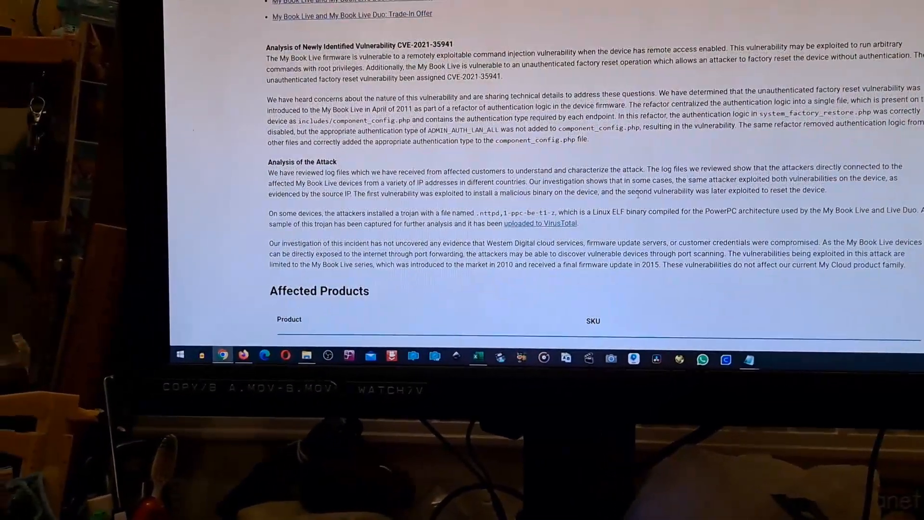
scroll("up", 3)
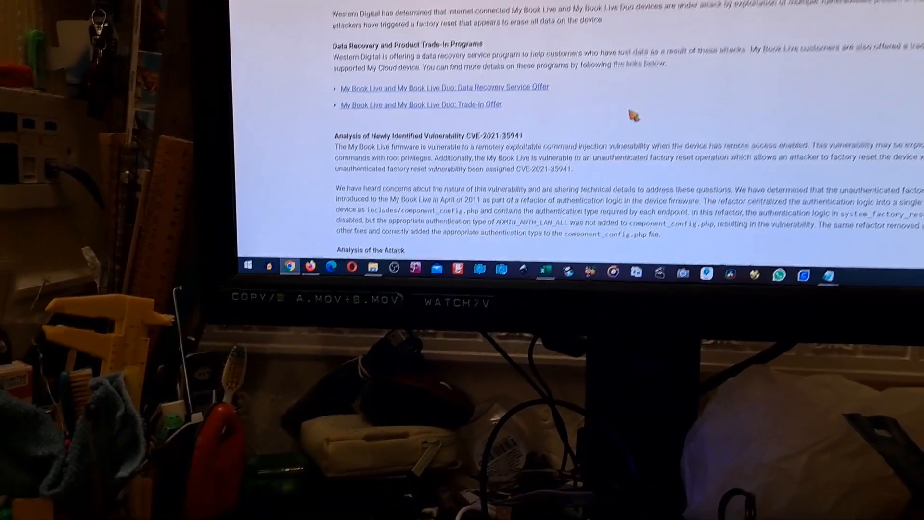
scroll("down", 3)
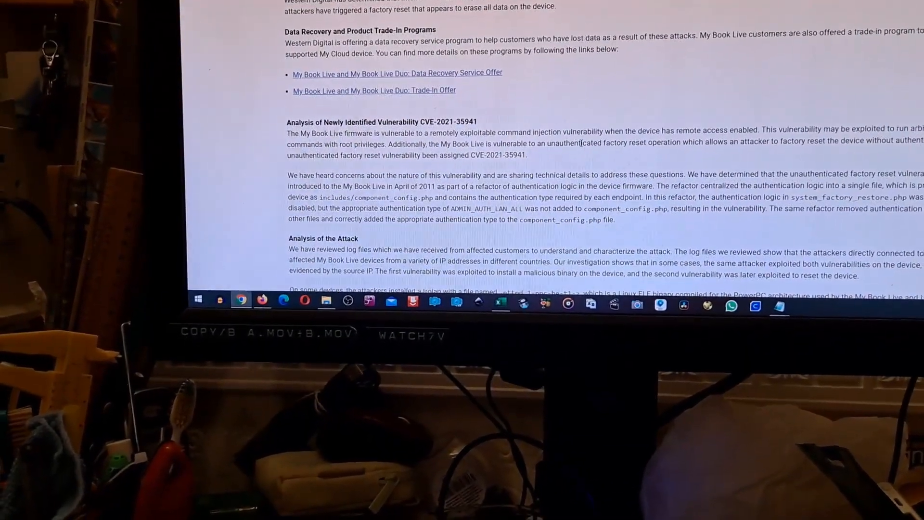
scroll("down", 3)
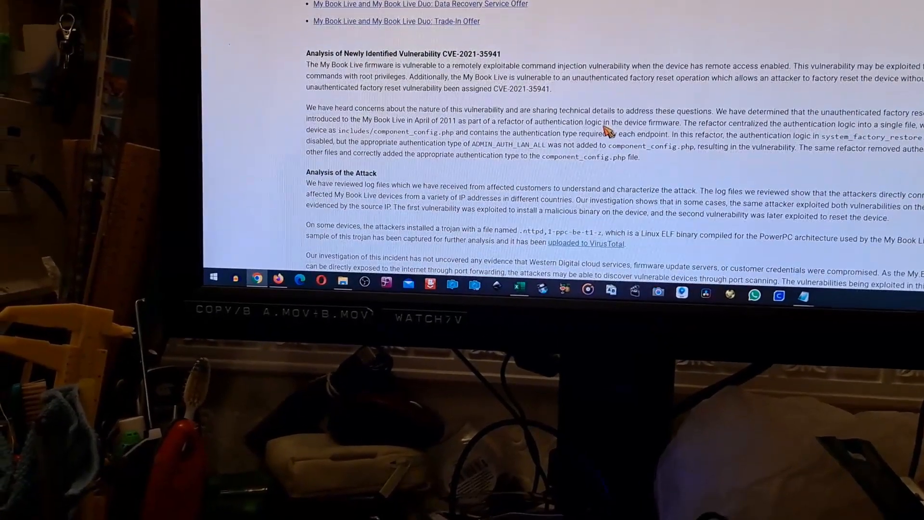
scroll("down", 3)
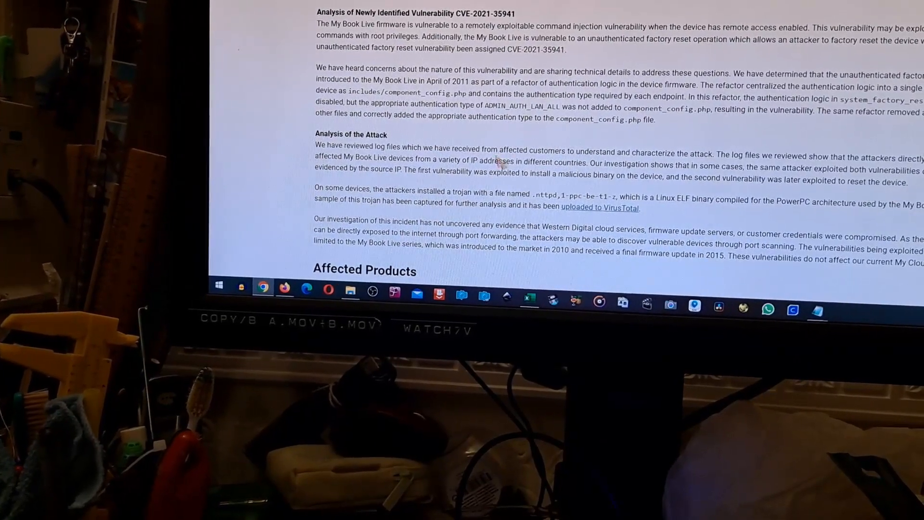
scroll("down", 3)
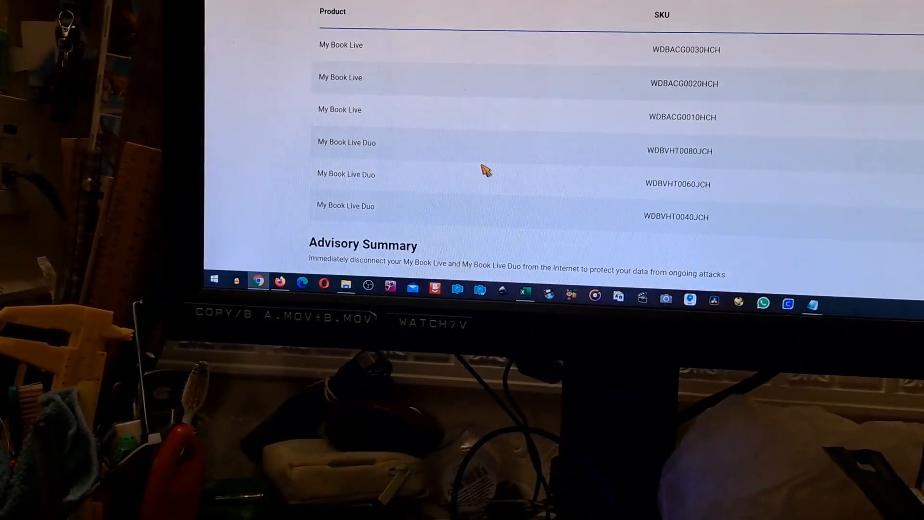
scroll("down", 3)
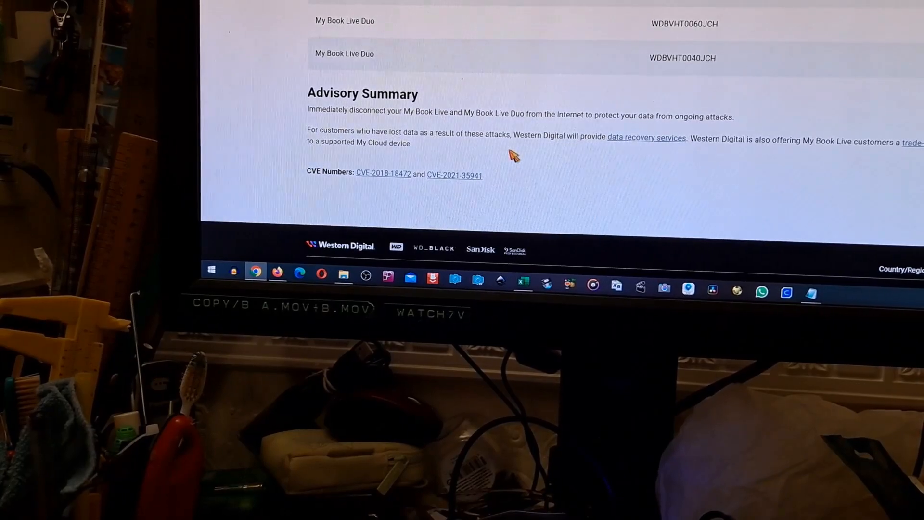
scroll("up", 3)
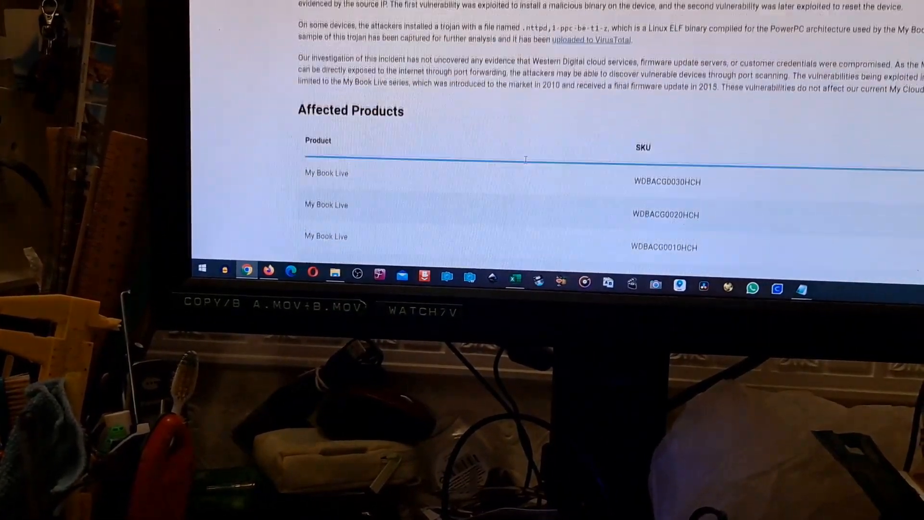
scroll("up", 3)
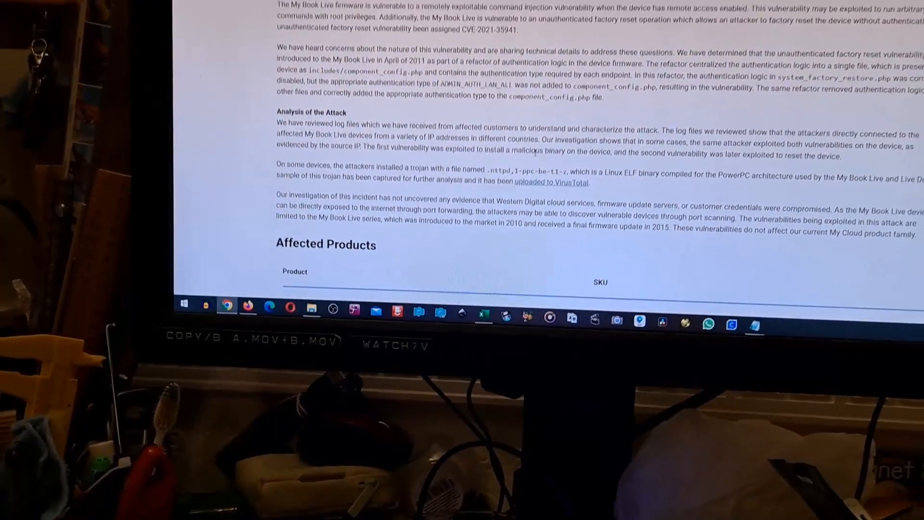
scroll("up", 3)
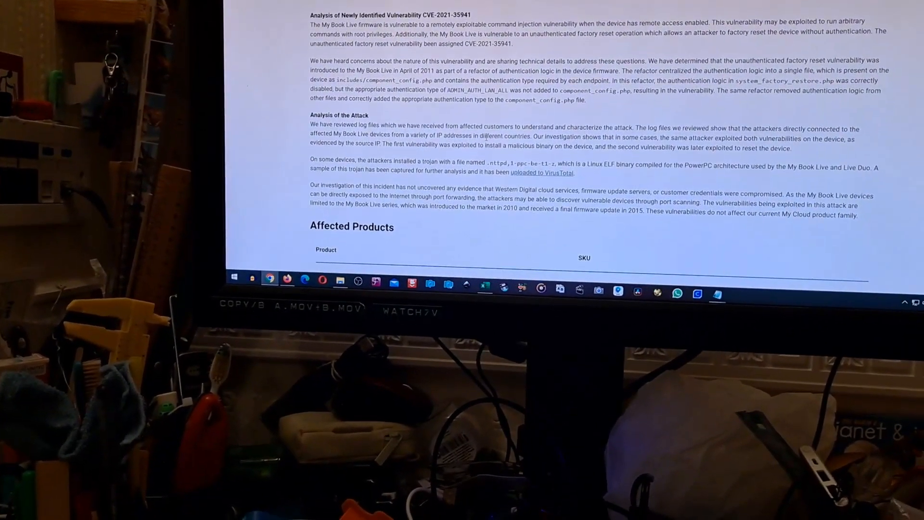
scroll("down", 3)
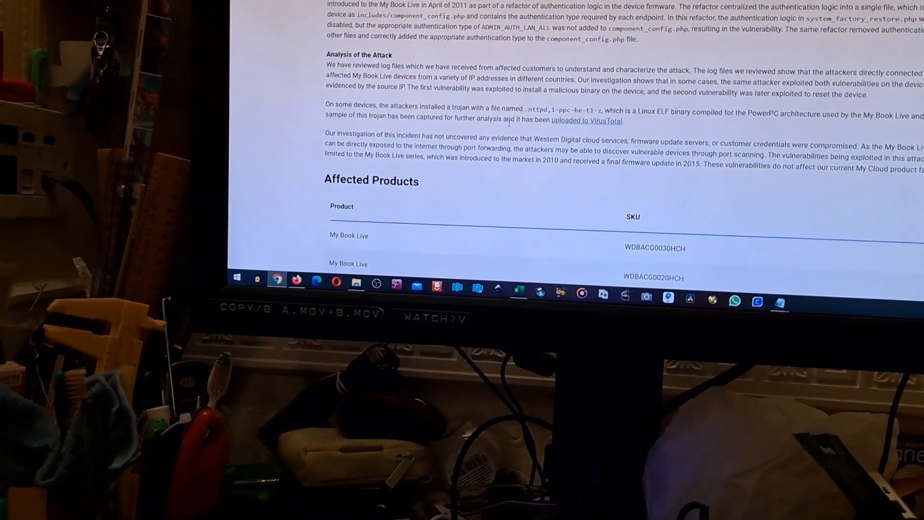
scroll("down", 3)
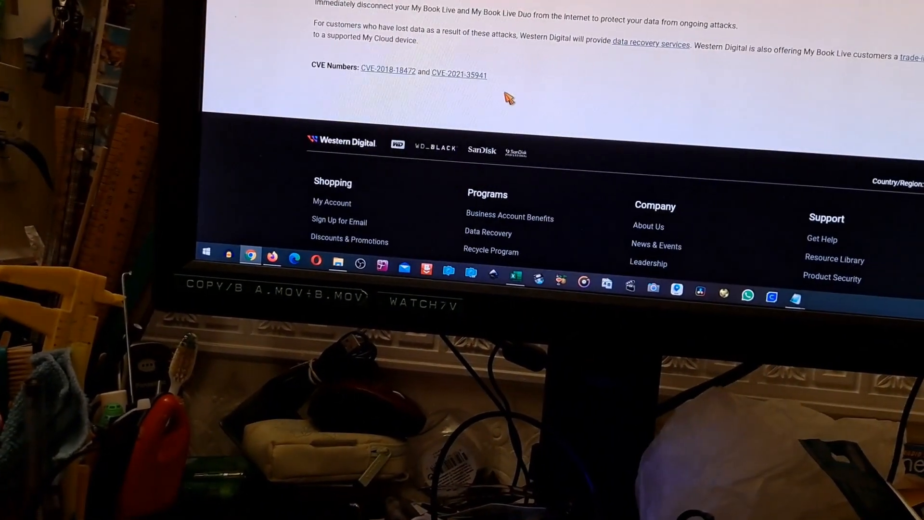
scroll("up", 3)
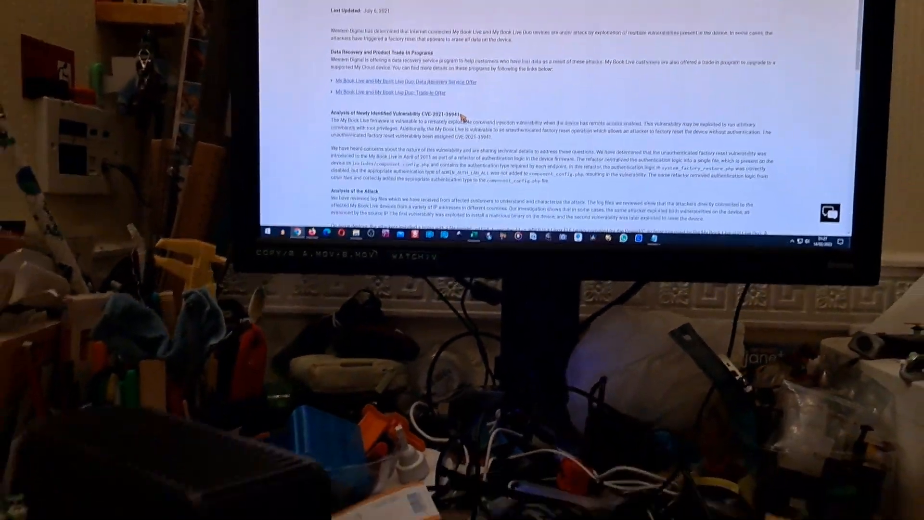